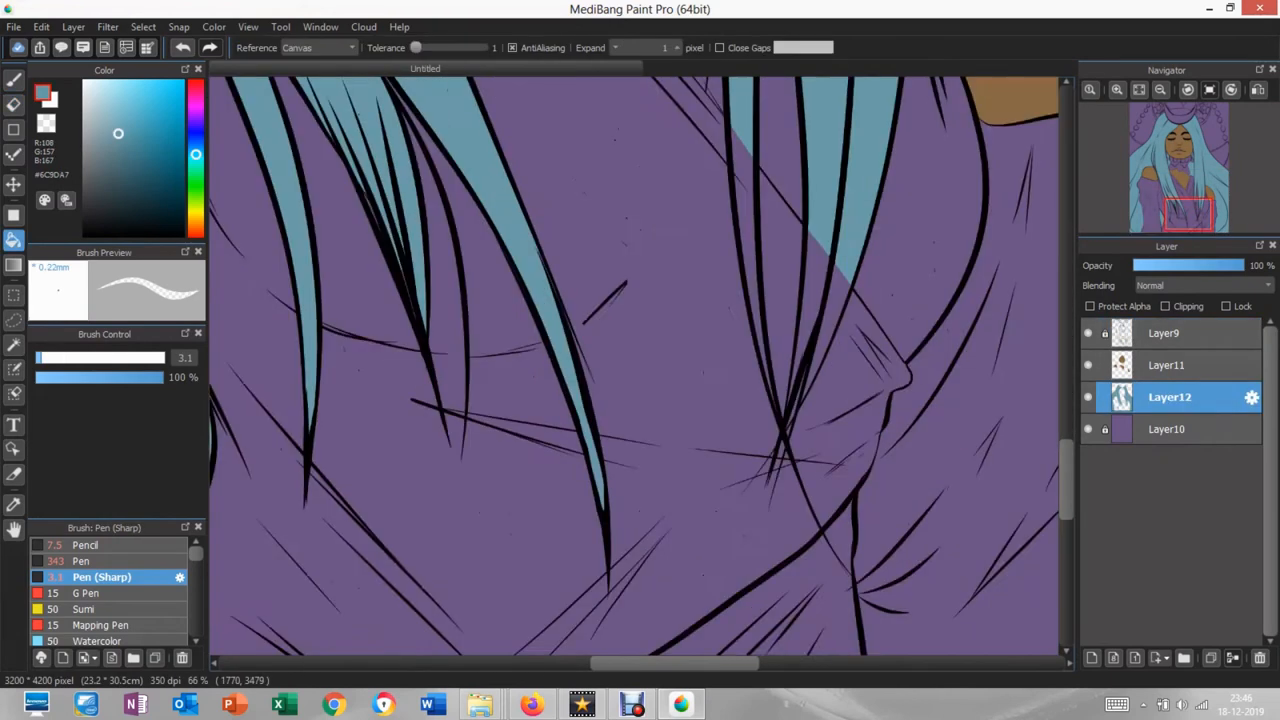
On Layer9, shade the yellow garment folds in darker tan and cover the stray black line
{"action": "left_click", "coordinate": [82, 560]}
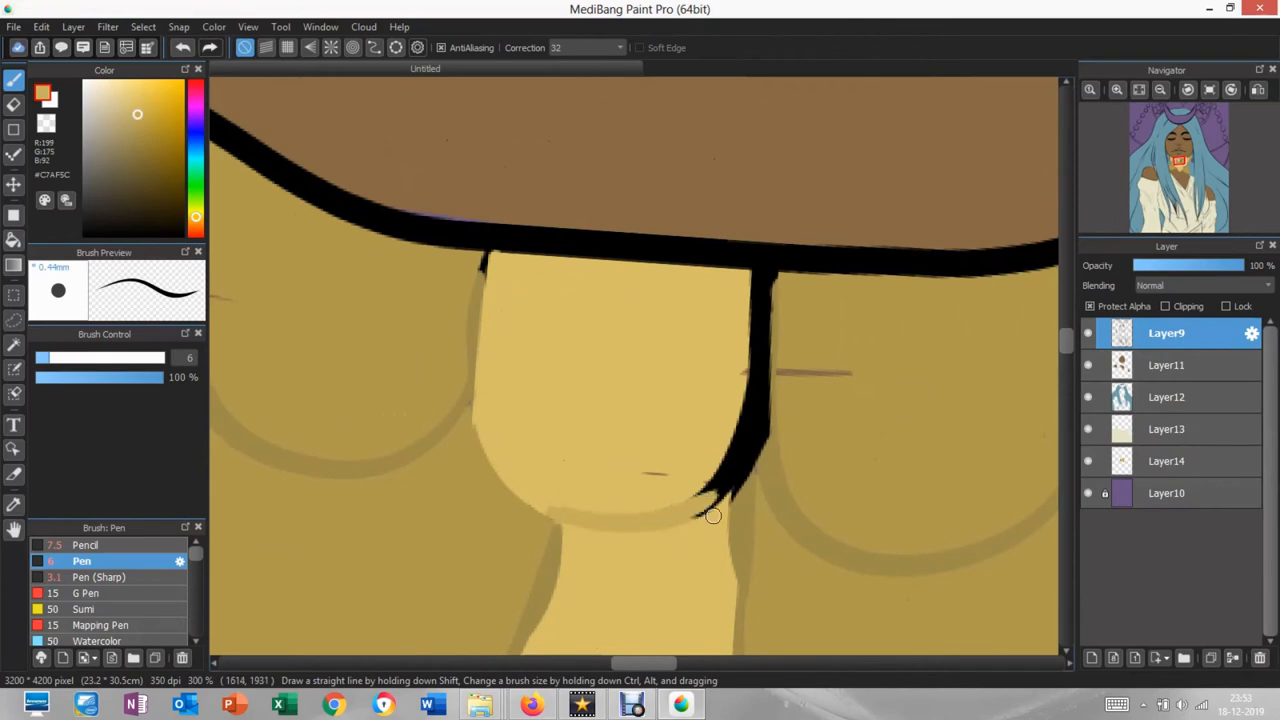
{"action": "left_click_drag", "start_coordinate": [712, 516], "coordinate": [756, 452]}
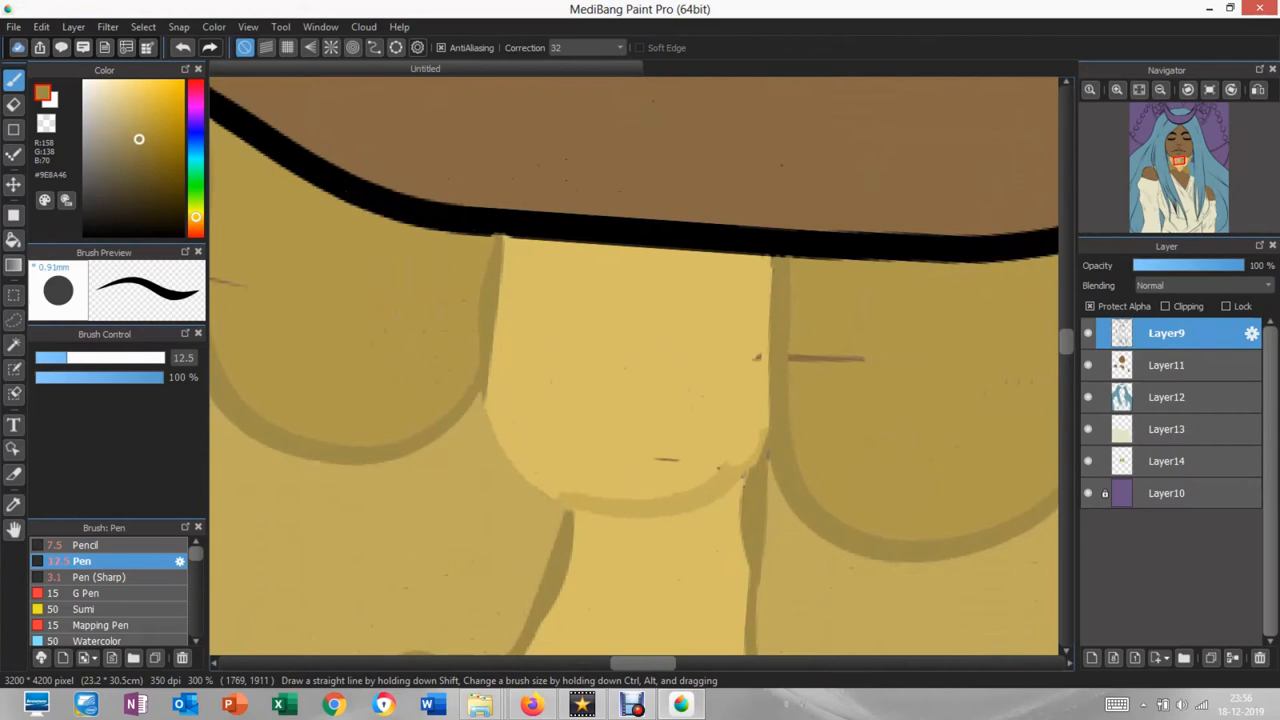
Paint over the remaining stray black line in the pale yellow panel for a clean edge
{"action": "left_click", "coordinate": [1166, 364]}
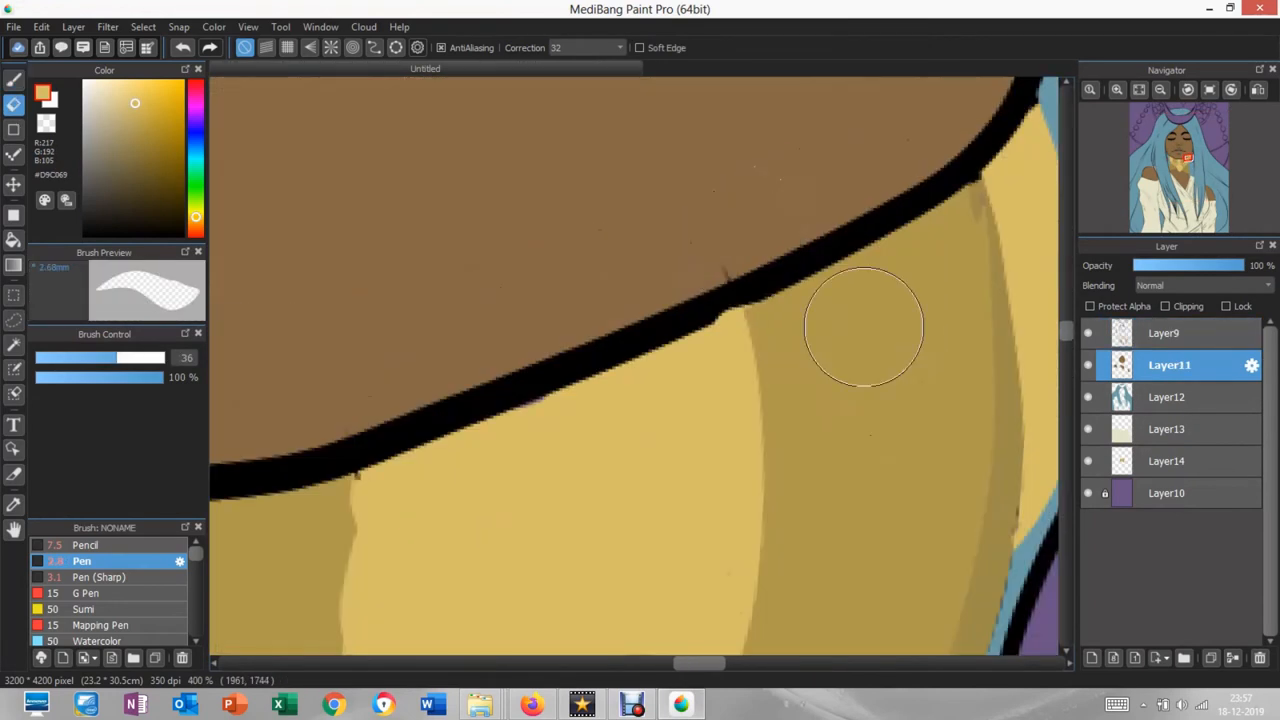